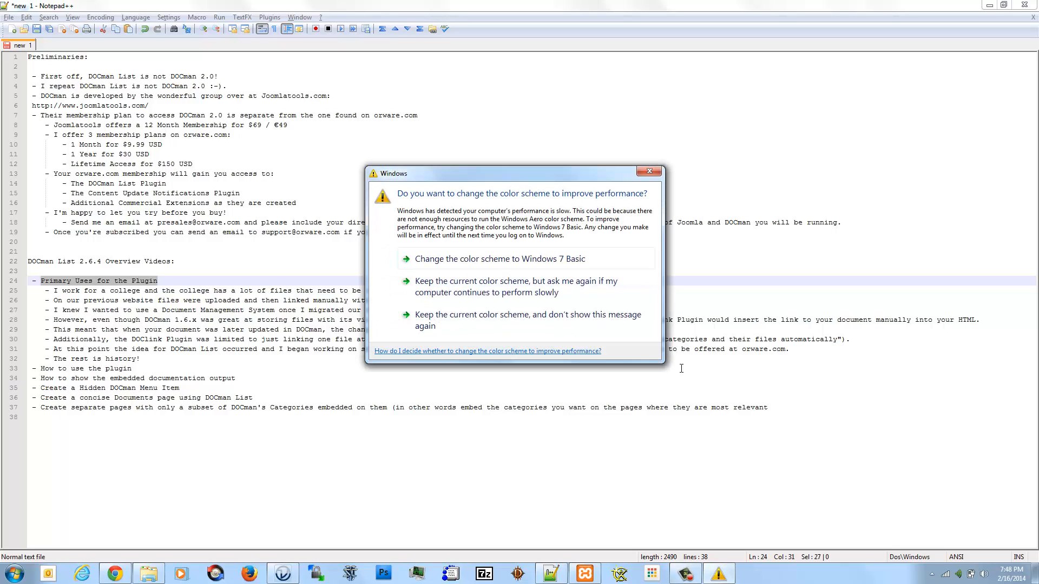
mouse_move(509, 329)
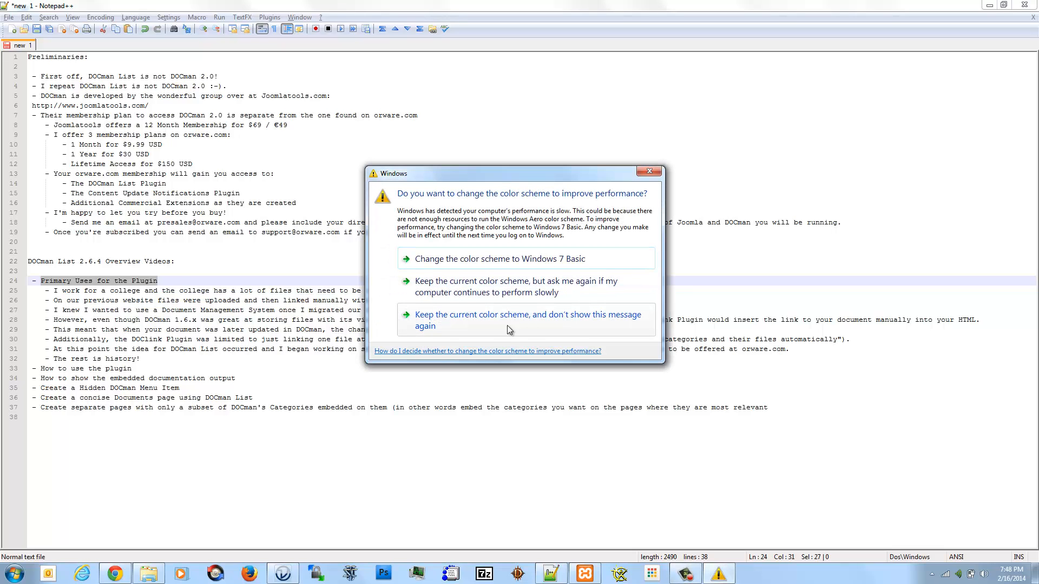
Keep the current colour scheme and stop showing the Windows performance warning.
left_click(526, 320)
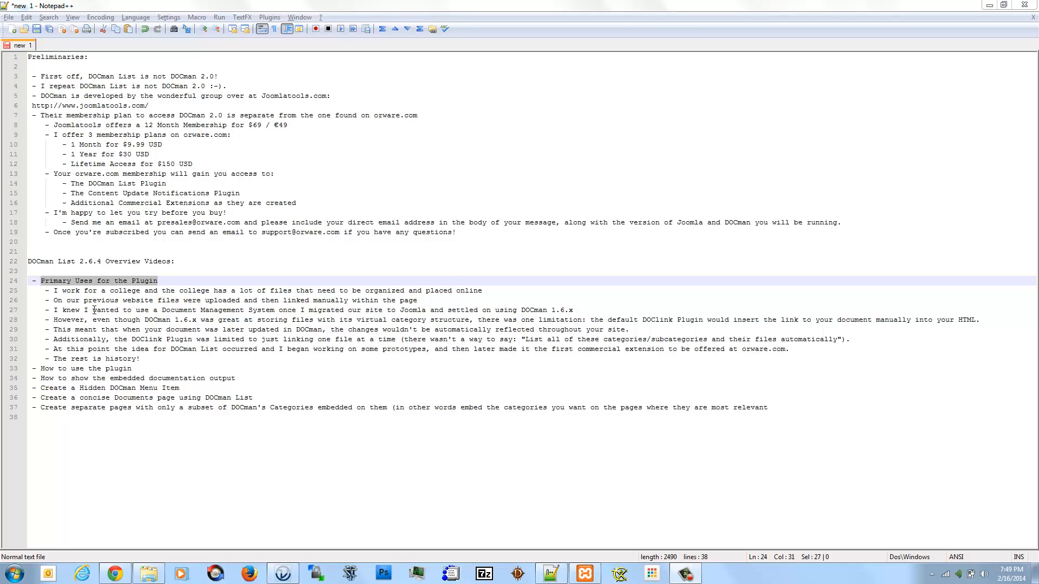
mouse_move(337, 340)
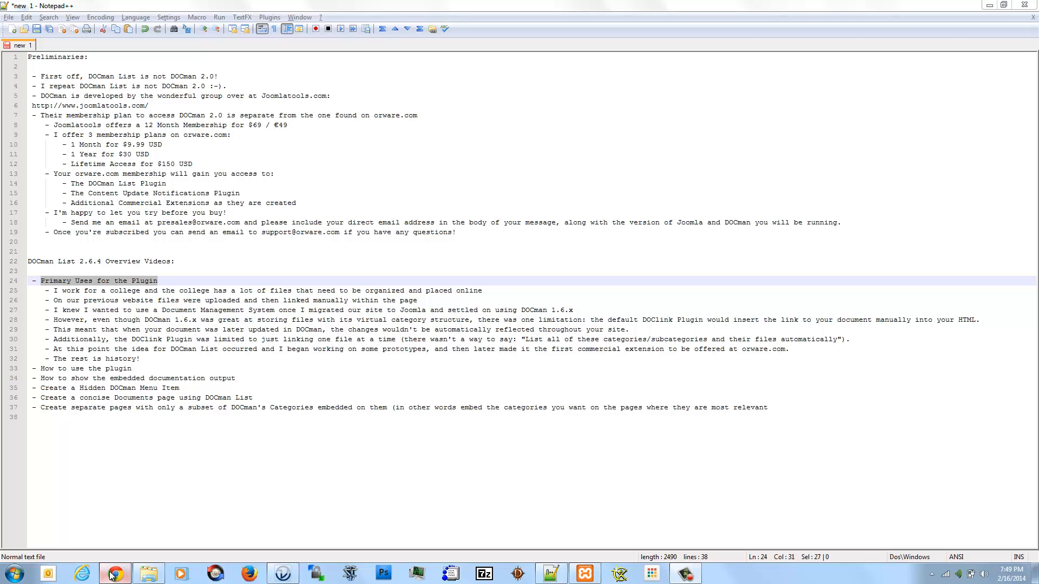
Open the Getting Started article for editing from Joomla's Article Manager in Chrome.
left_click(110, 574)
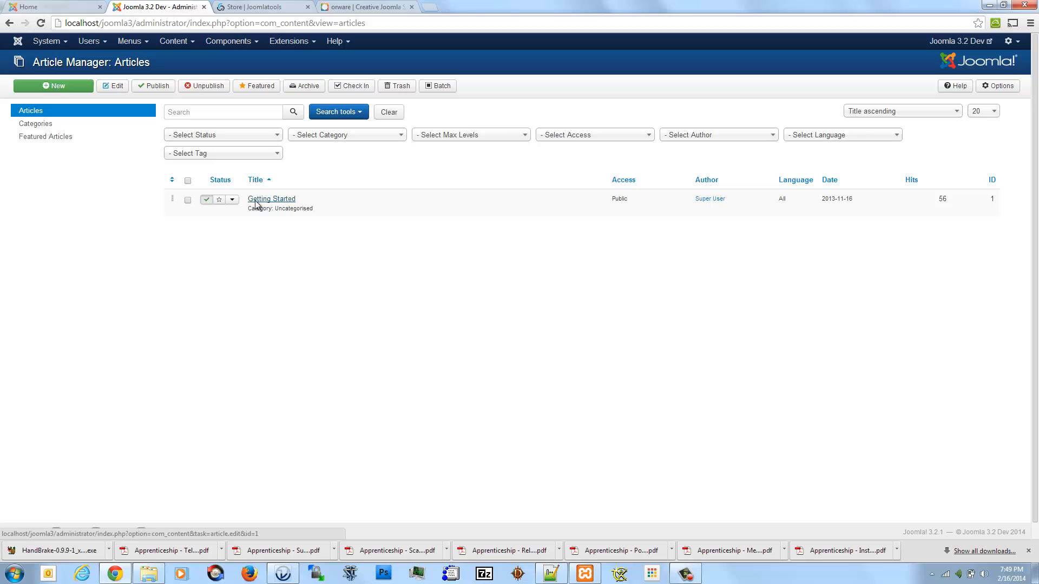
left_click(271, 199)
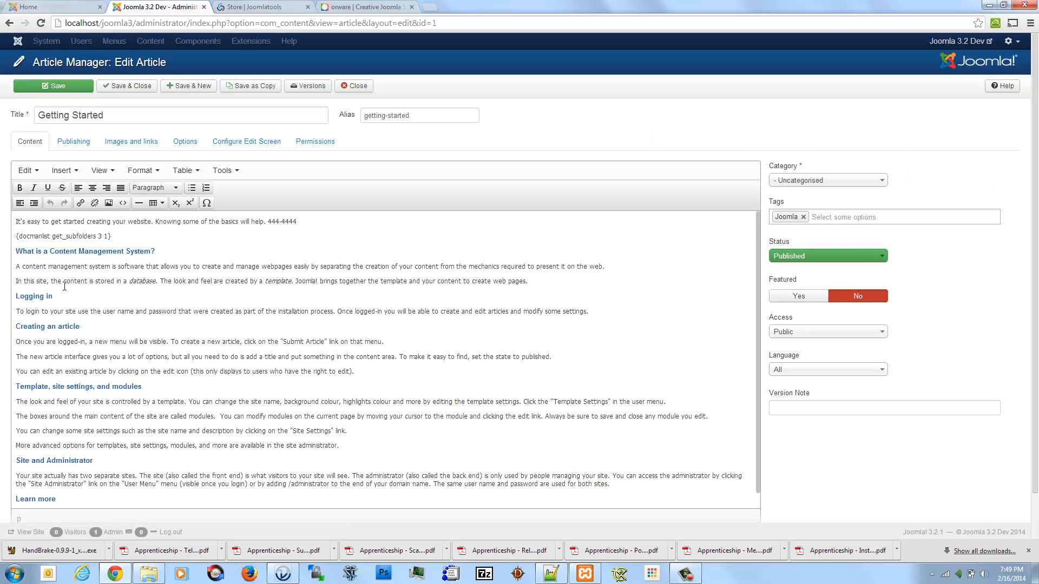
mouse_move(614, 295)
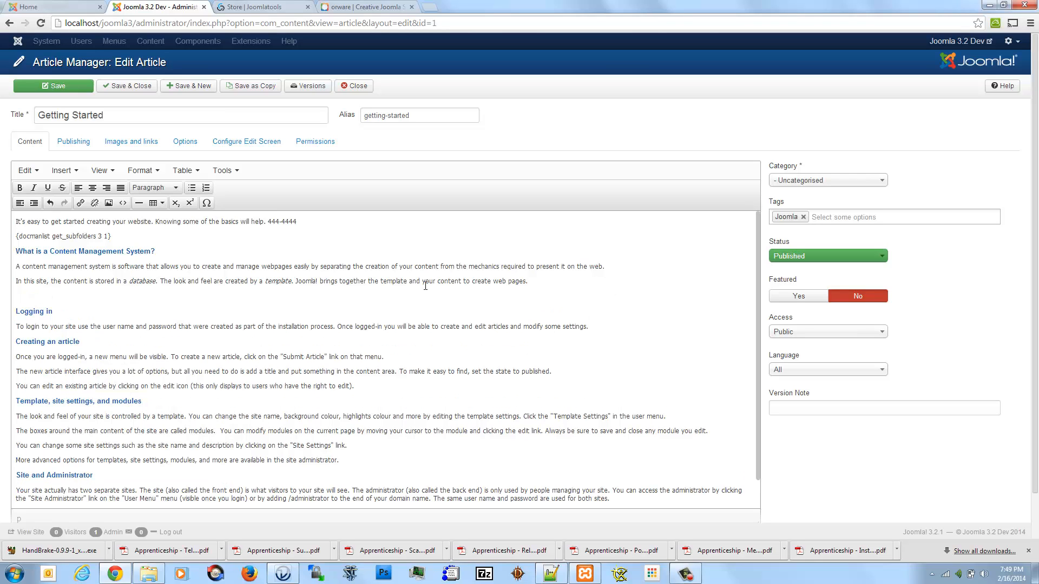
mouse_move(155, 204)
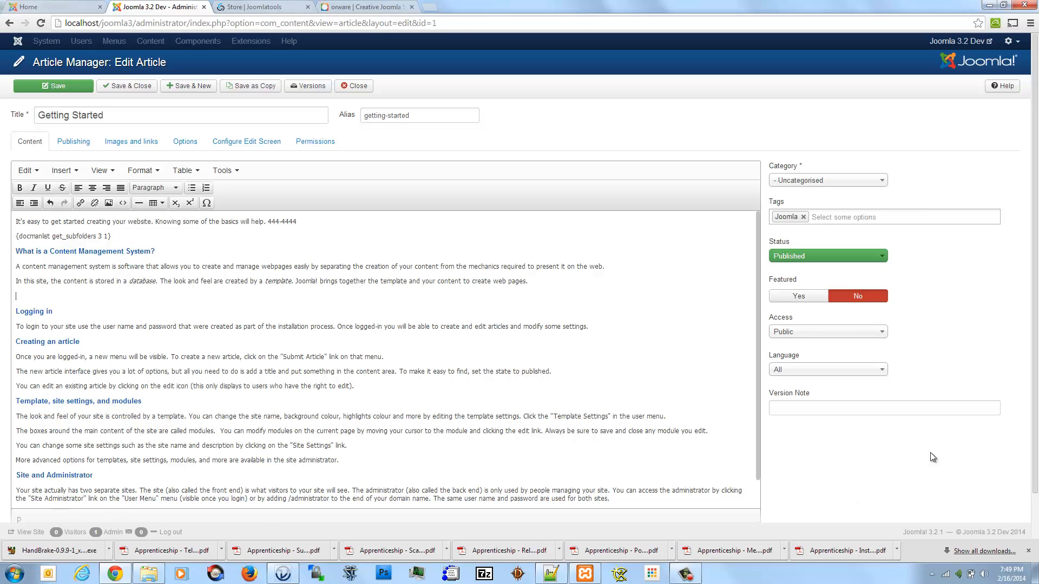
scroll("down", 3)
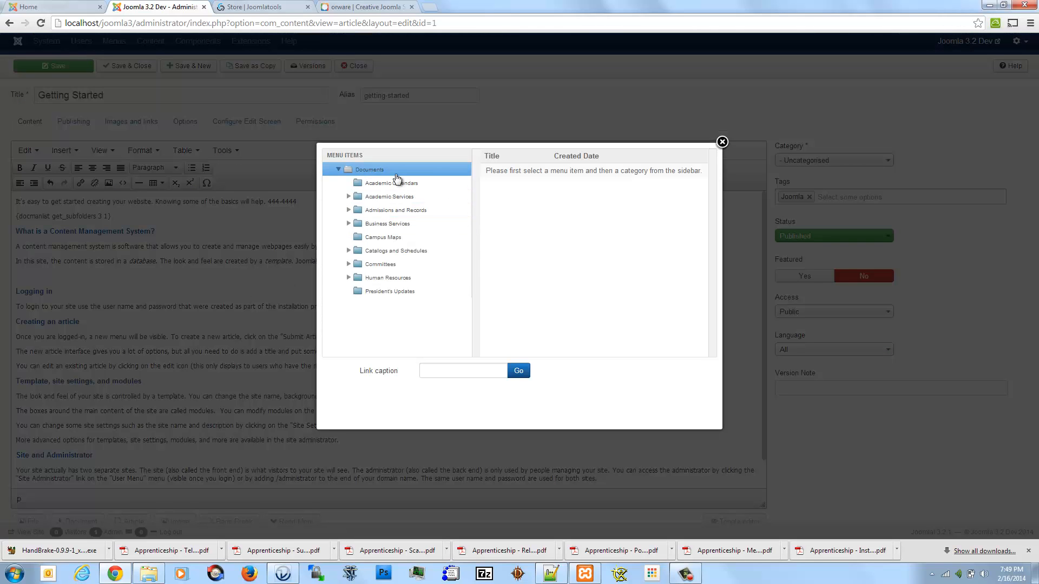
Insert a DOCman link to the 2013 2014 ivc academic calendar document.
left_click(391, 183)
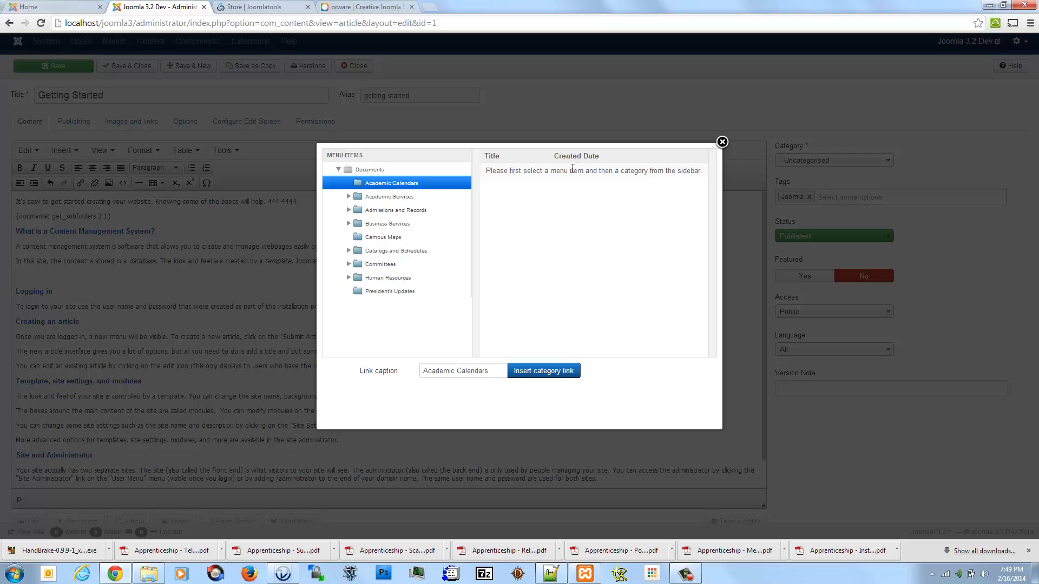
left_click(404, 182)
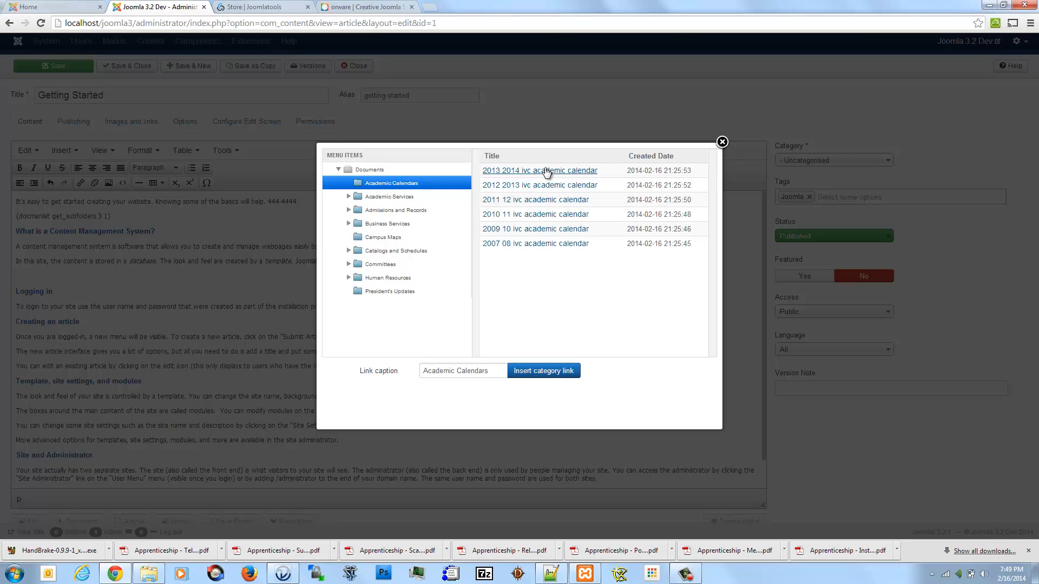
left_click(540, 171)
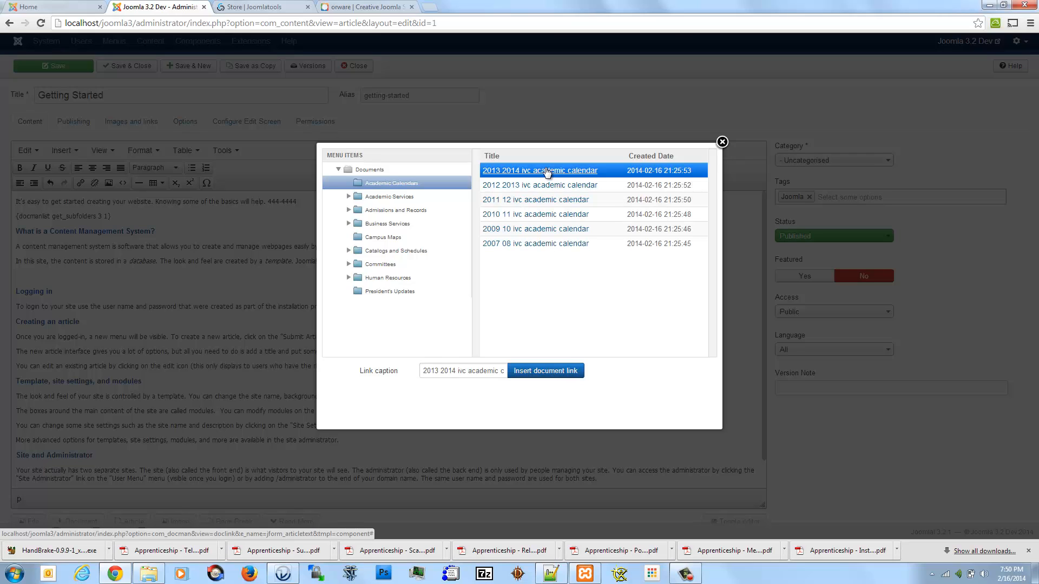
left_click(546, 371)
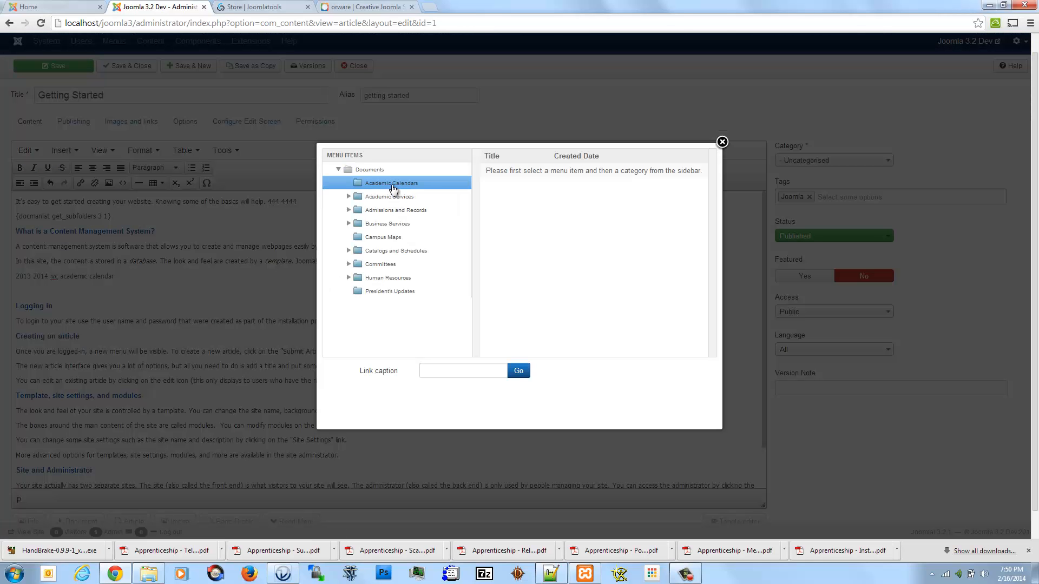
Insert a DOCman link to the Academic Calendars category.
left_click(391, 183)
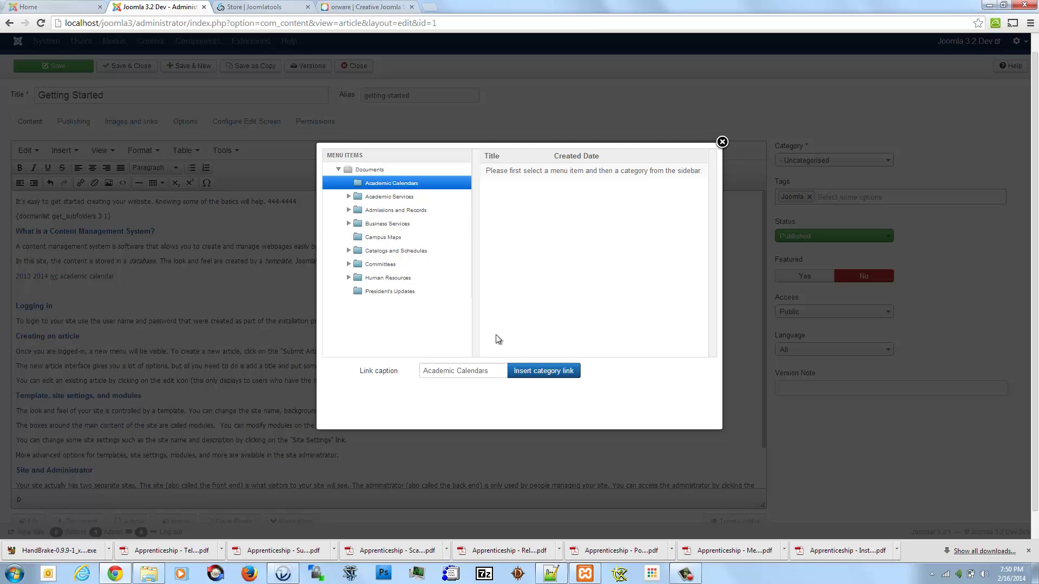
left_click(544, 371)
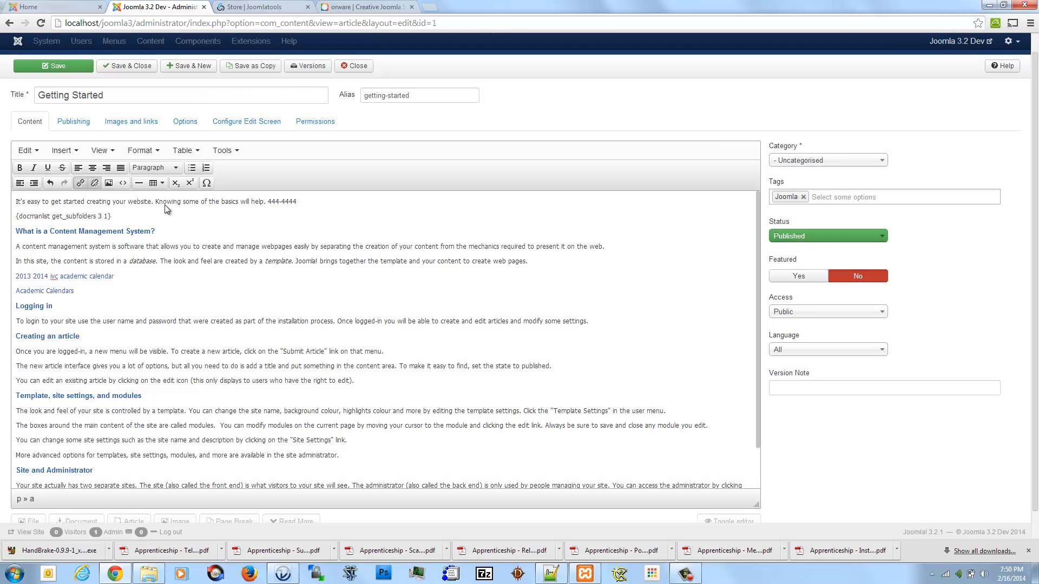
left_click(223, 150)
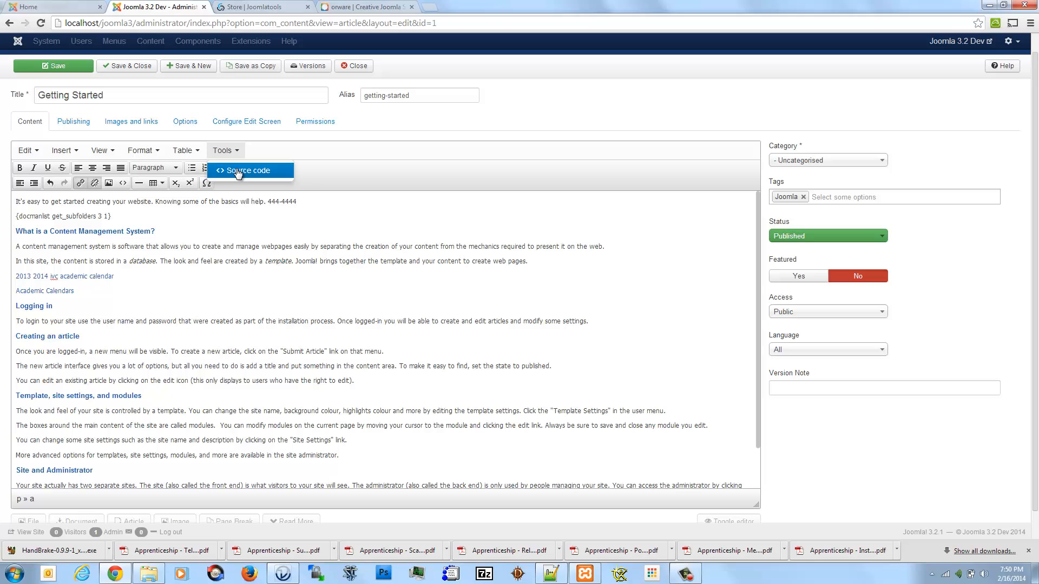
left_click(247, 171)
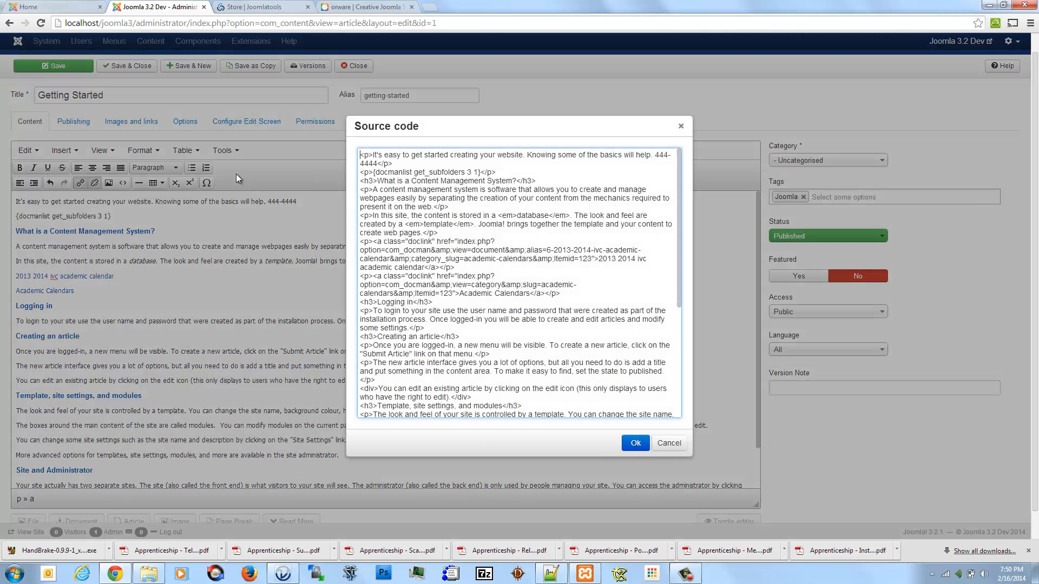
mouse_move(376, 244)
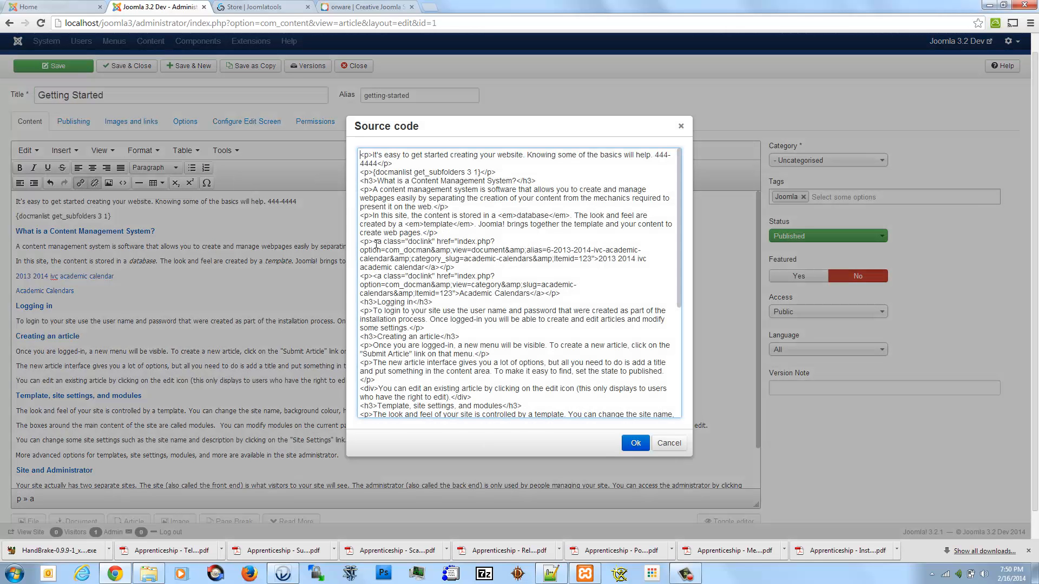
left_click_drag(370, 241, 437, 267)
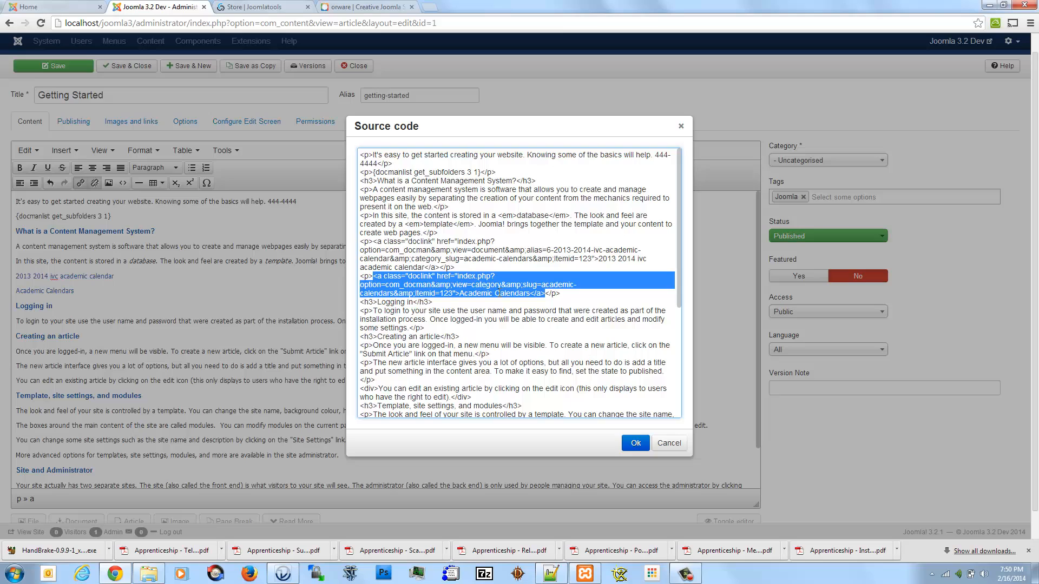
double_click(511, 294)
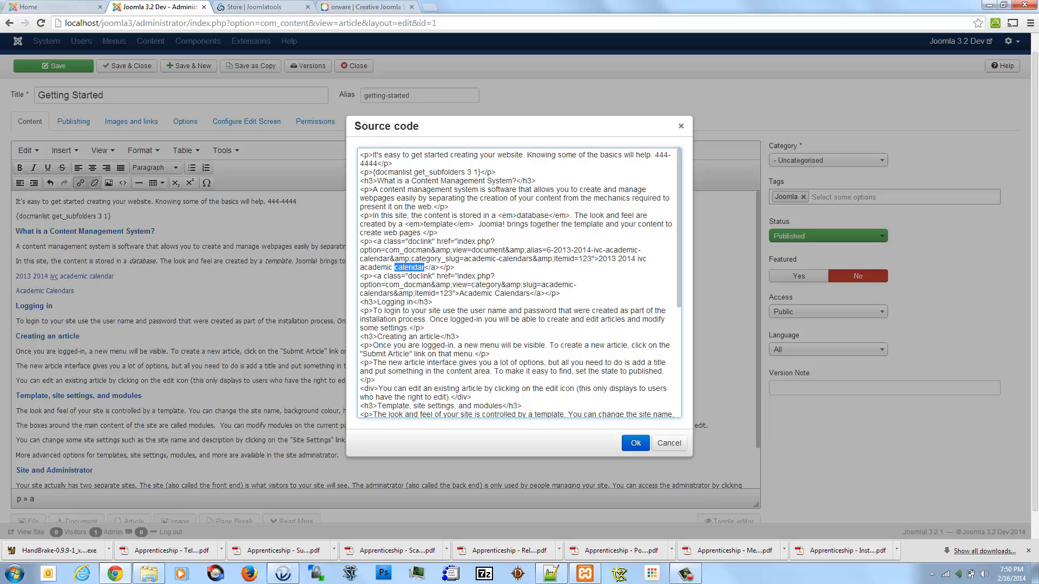
mouse_move(668, 141)
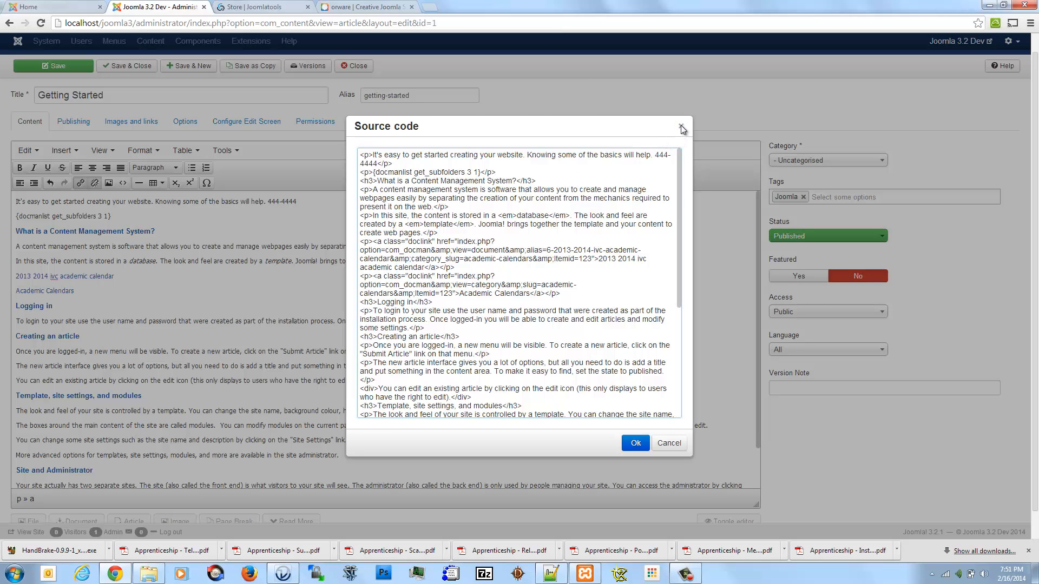
left_click(682, 128)
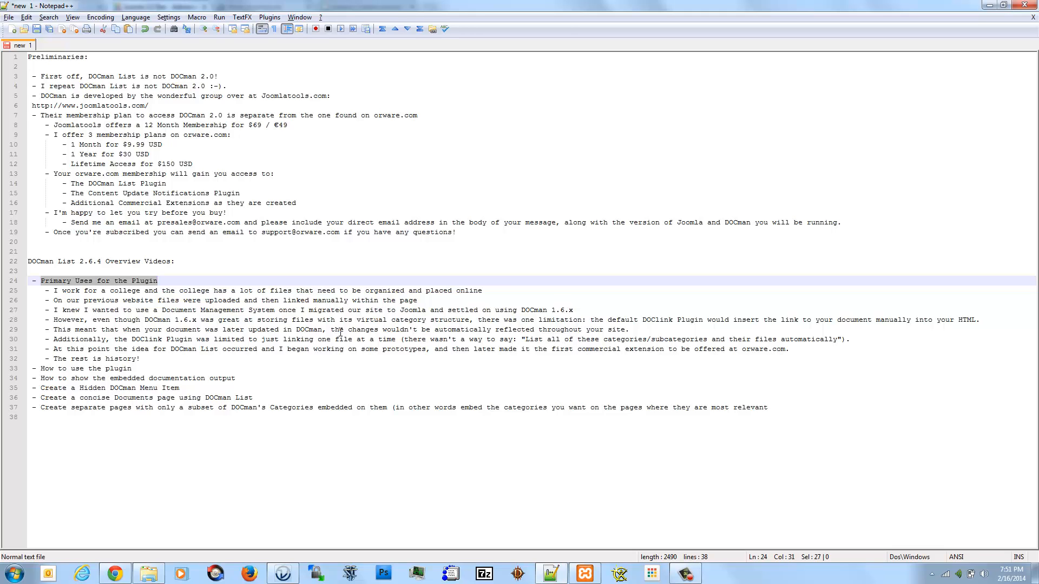
mouse_move(303, 340)
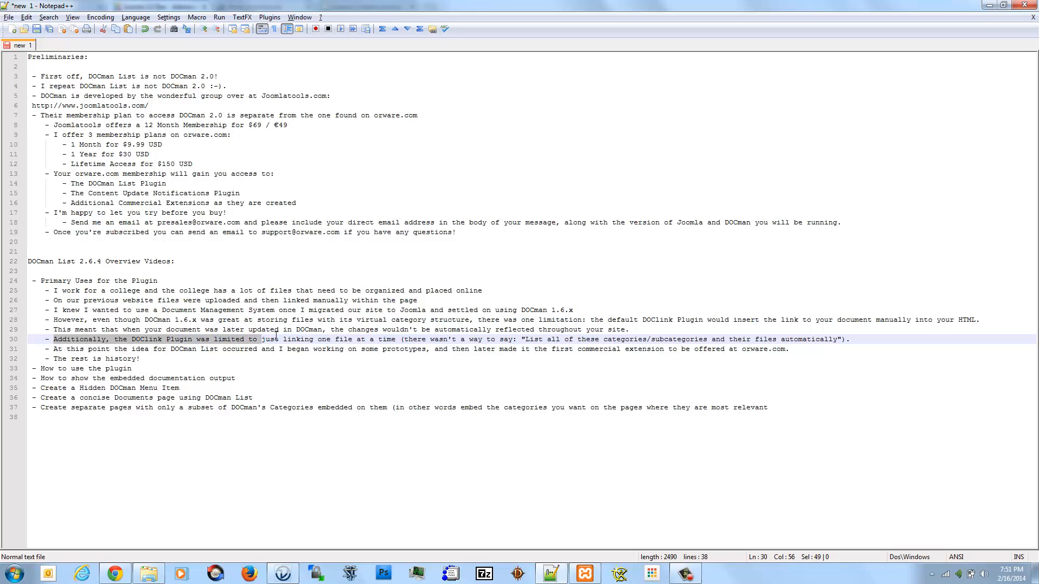
Select the line 30 note that the DOClink Plugin linked only one file at a time.
left_click_drag(272, 340, 395, 340)
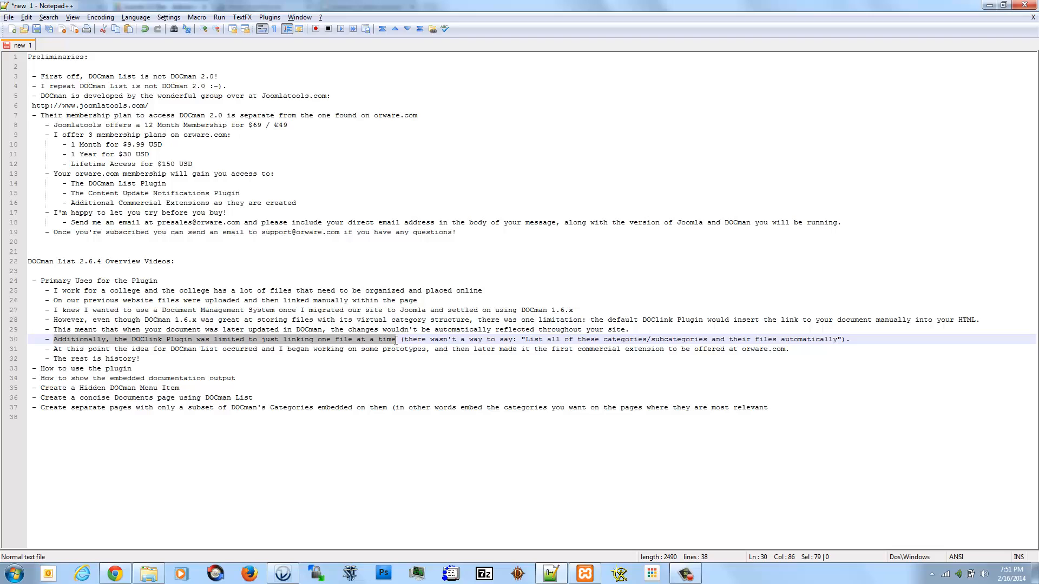
mouse_move(164, 345)
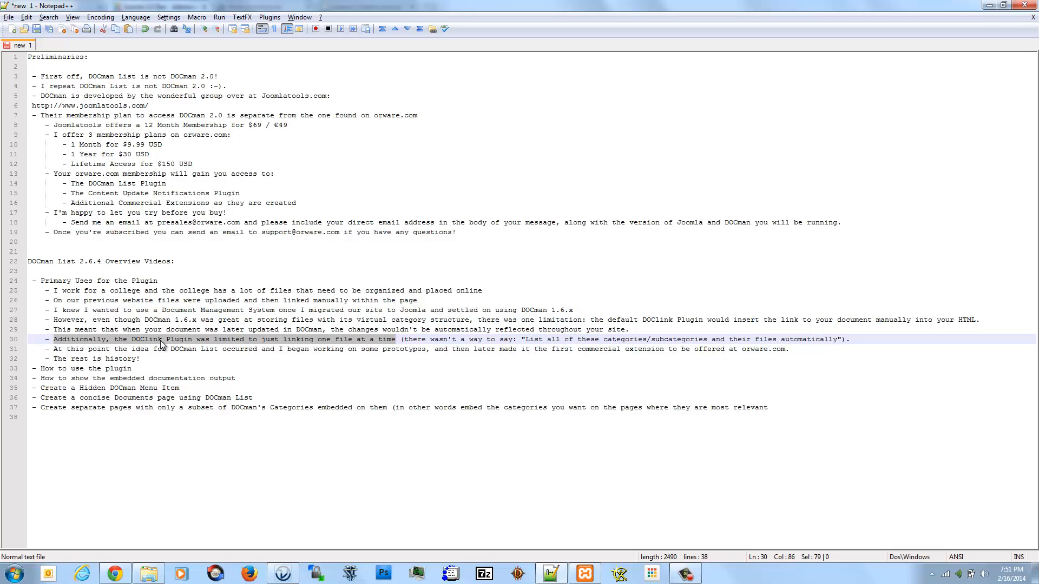
mouse_move(227, 351)
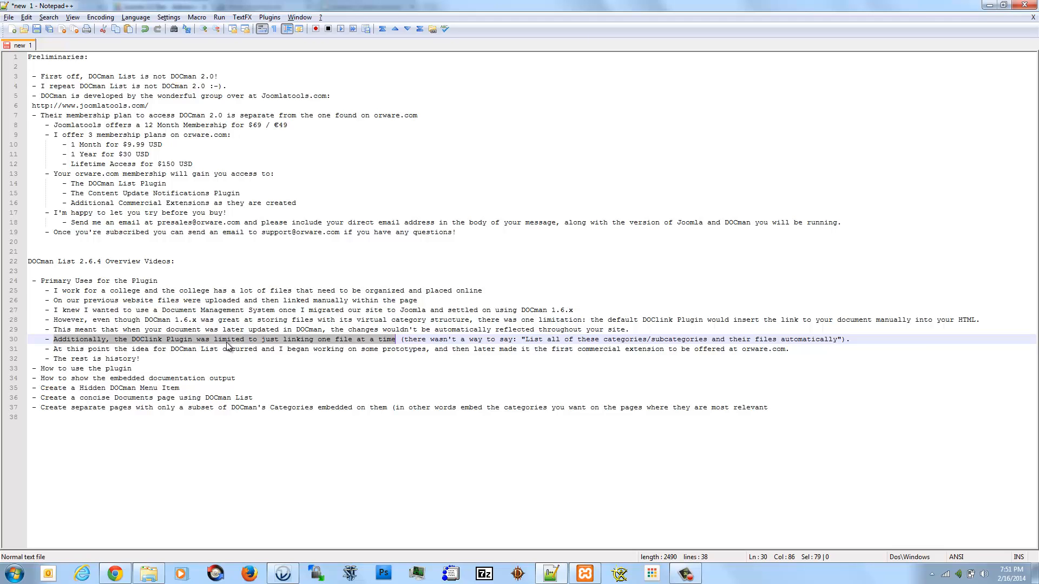
mouse_move(171, 521)
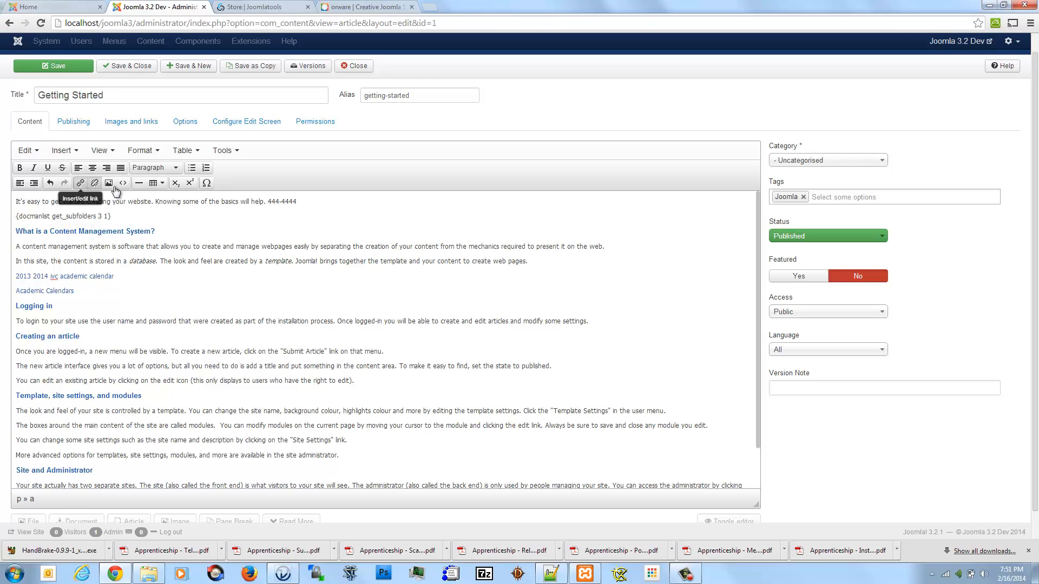
Bullet the calendar link and add 2012 2013 and 2011 12 calendar document links.
left_click(191, 168)
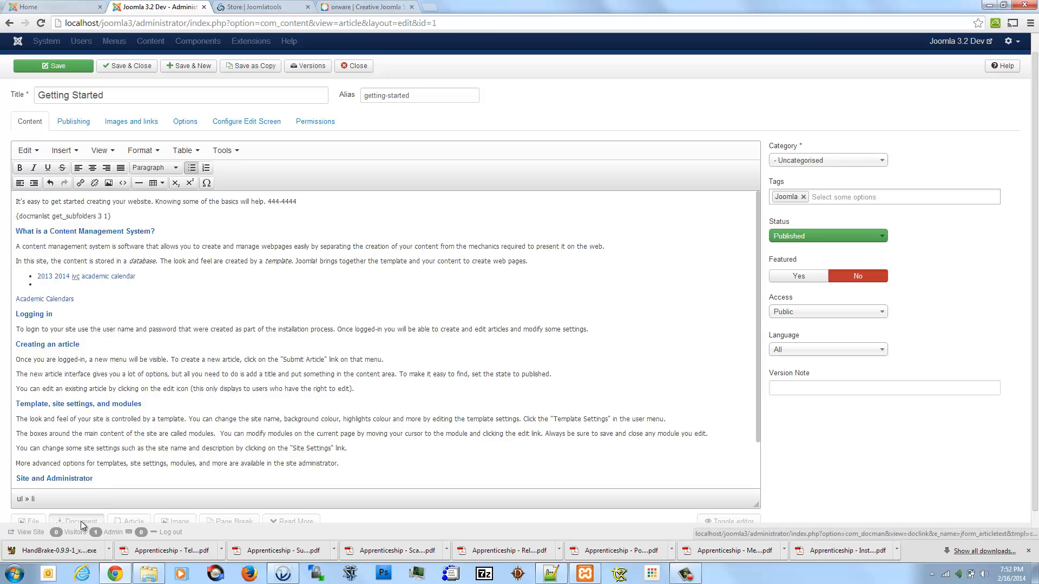
left_click(77, 521)
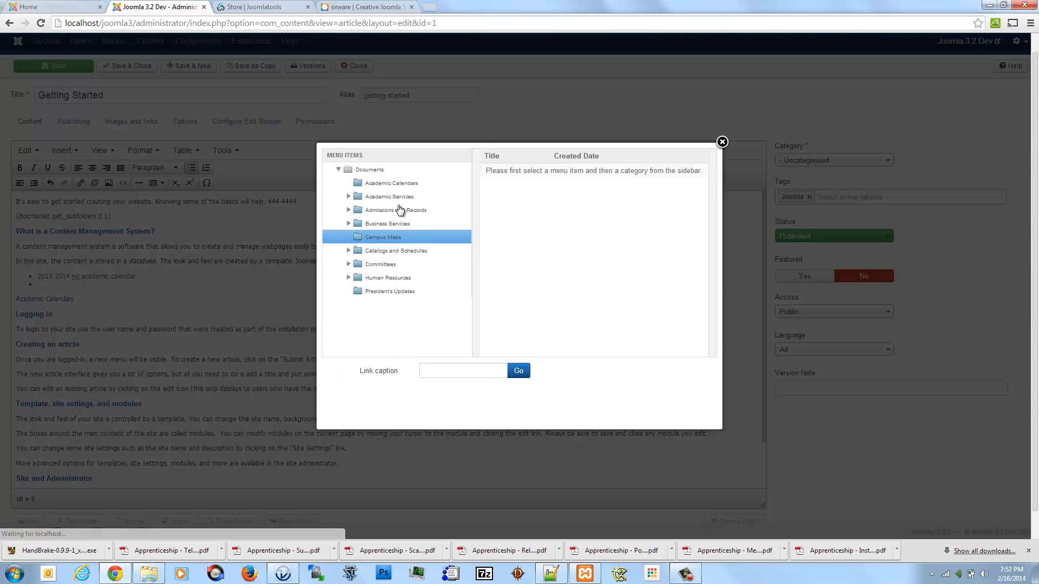
left_click(392, 183)
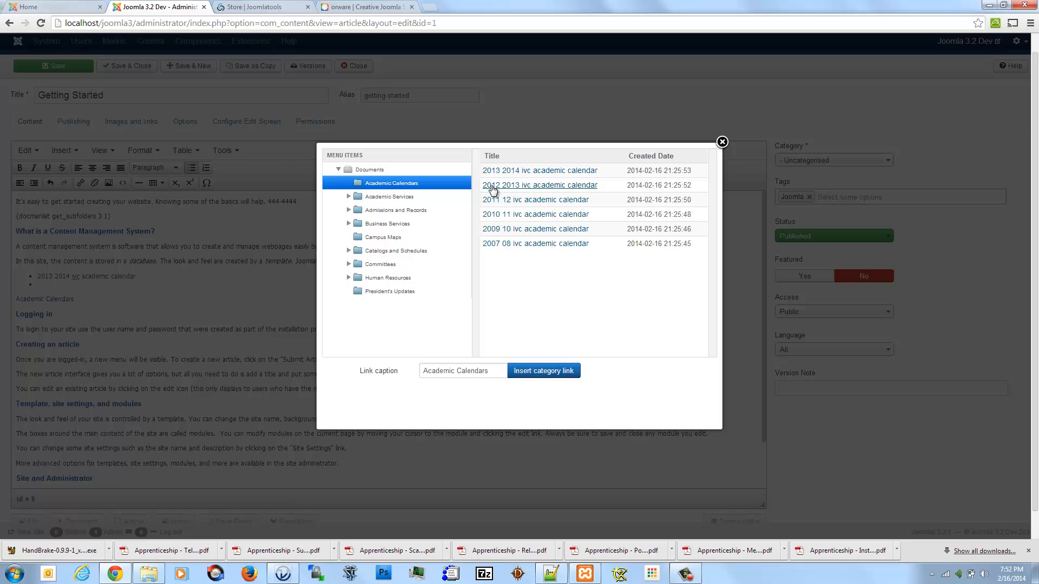
left_click(540, 185)
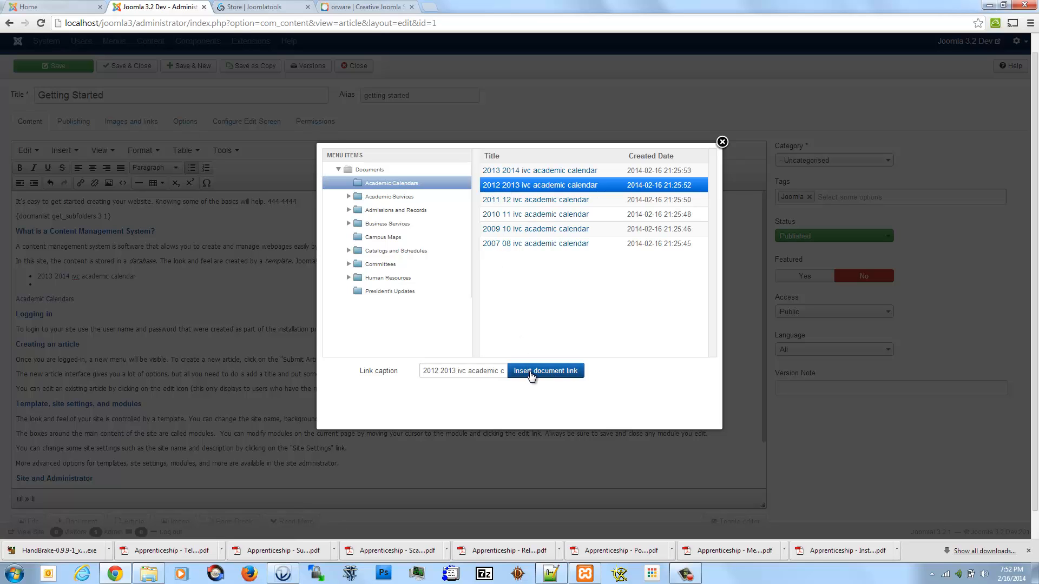
left_click(545, 371)
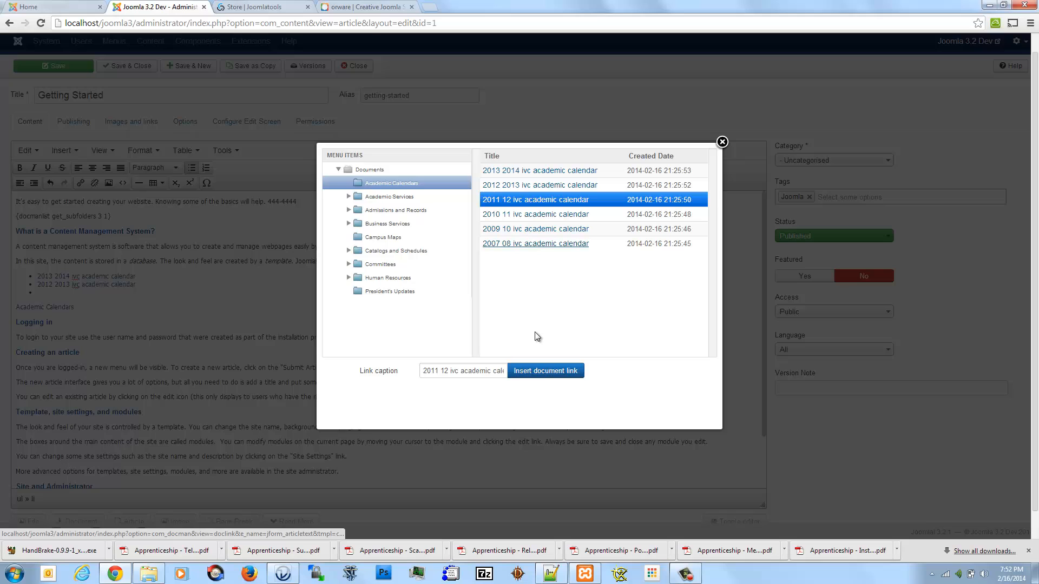
left_click(545, 370)
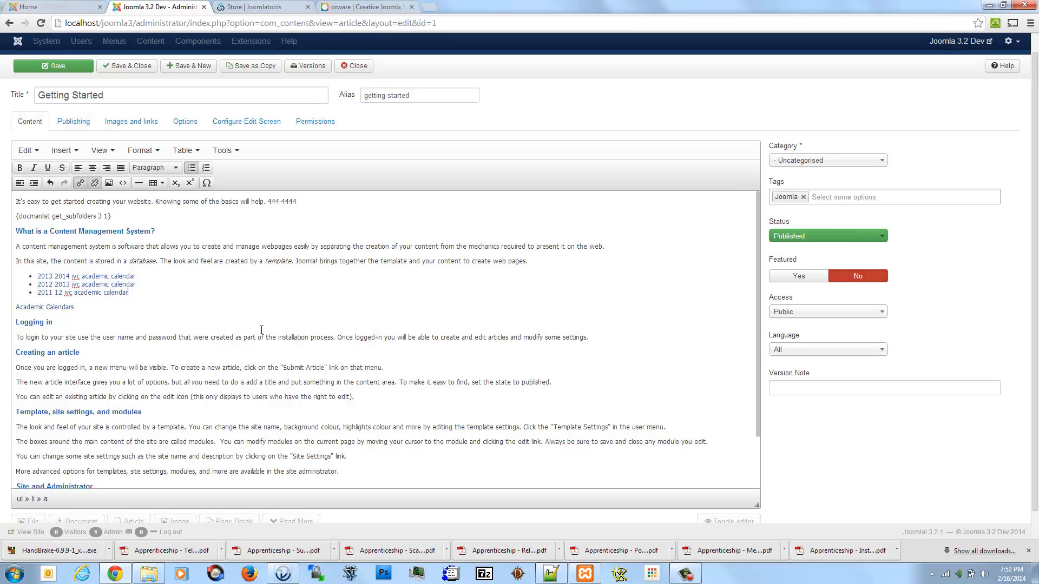
mouse_move(234, 483)
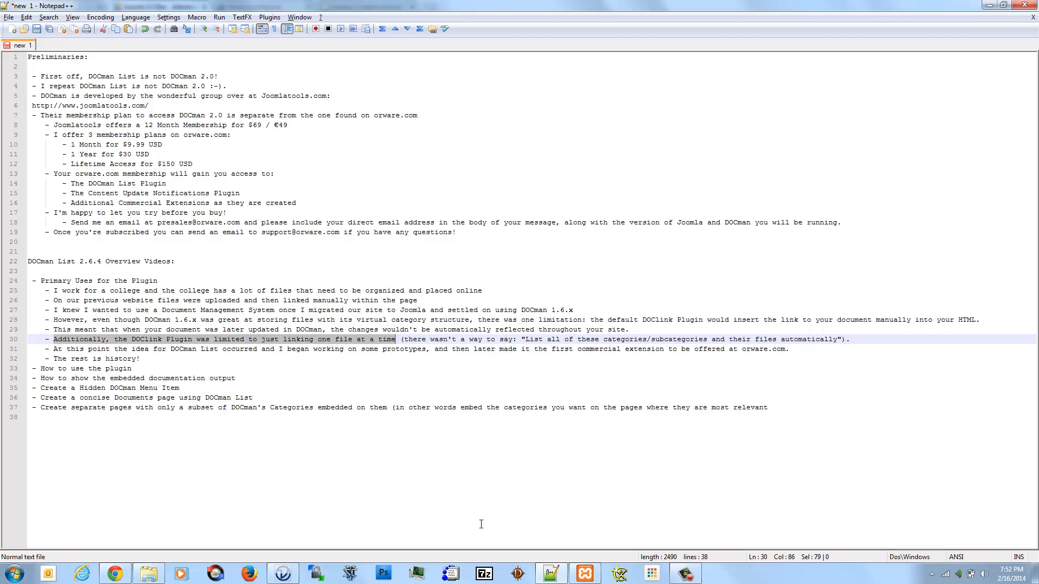
mouse_move(430, 408)
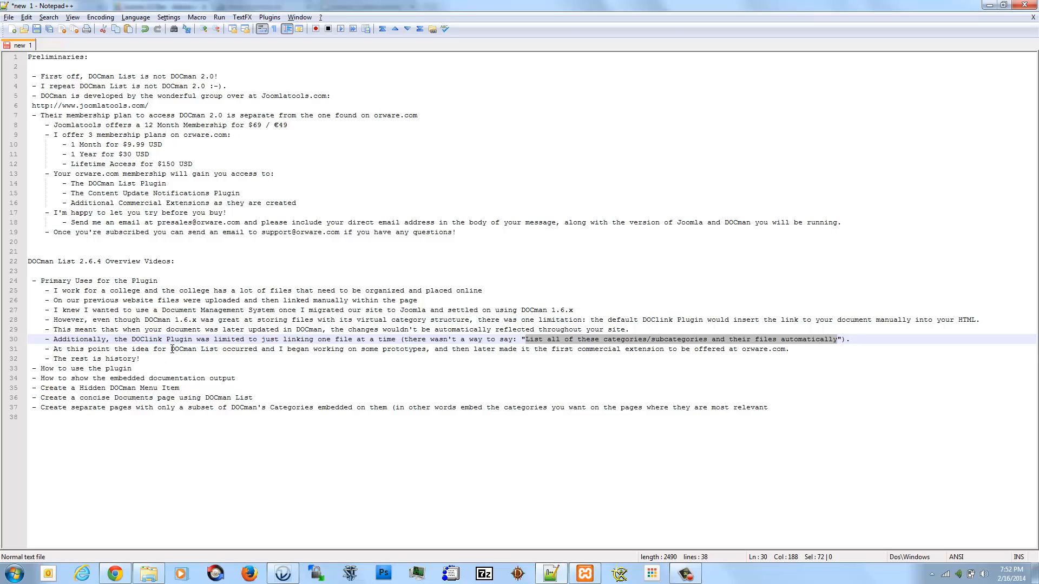
Select the name 'DOCman List' on line 31 of the notes.
double_click(182, 349)
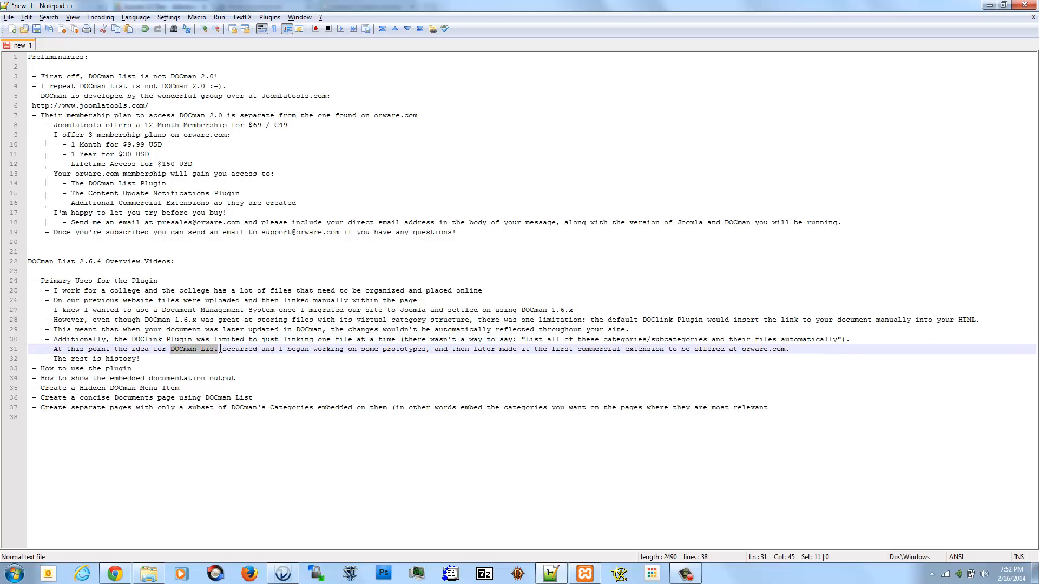